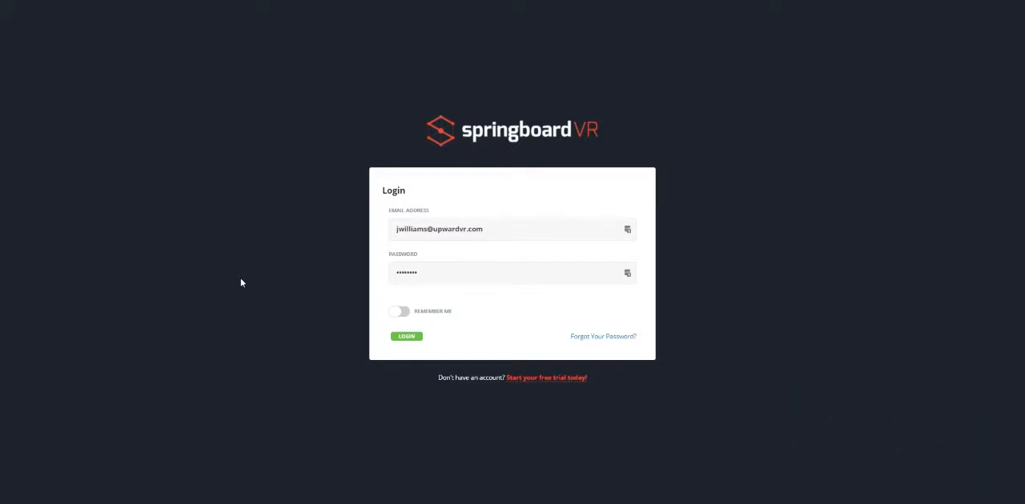
mouse_move(269, 169)
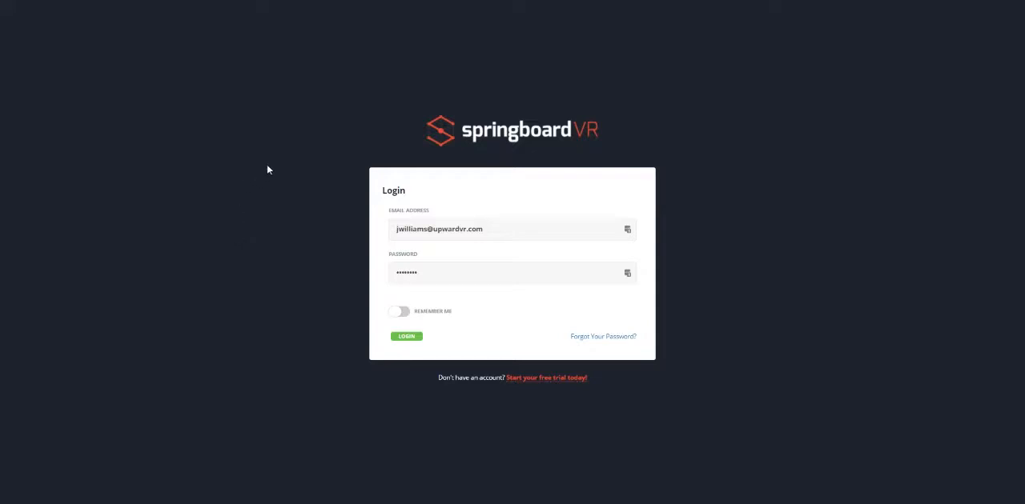
mouse_move(238, 174)
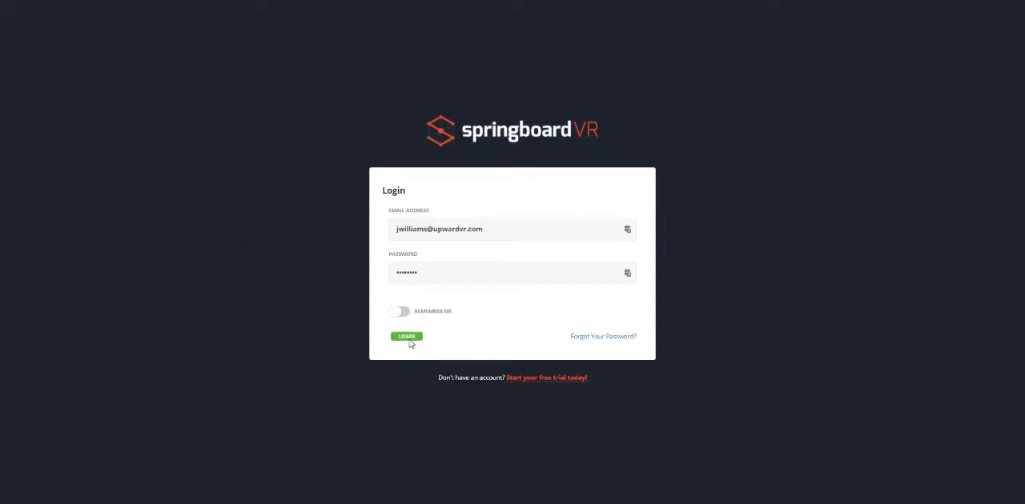
- Sign in to the admin panel to reach the Penn Square Mall stations list
click(406, 336)
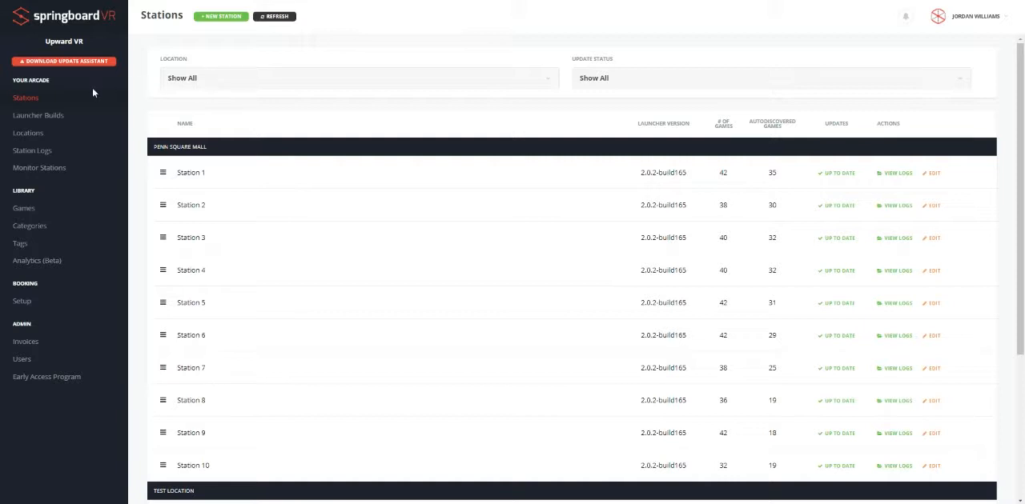
mouse_move(39, 167)
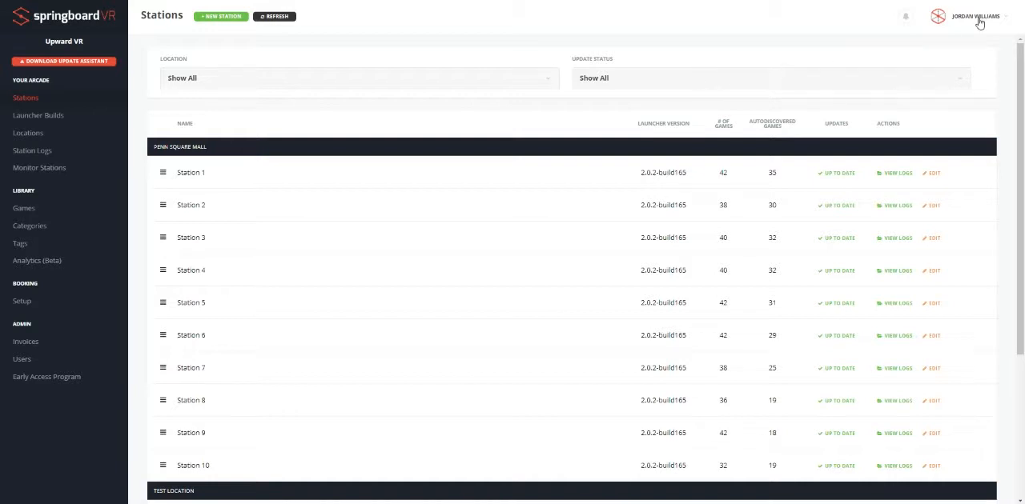
click(973, 16)
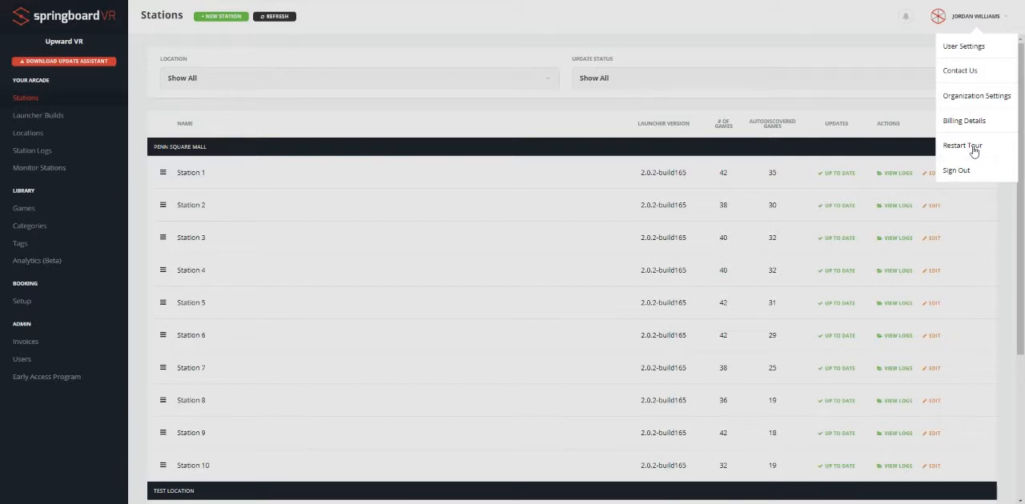
click(961, 145)
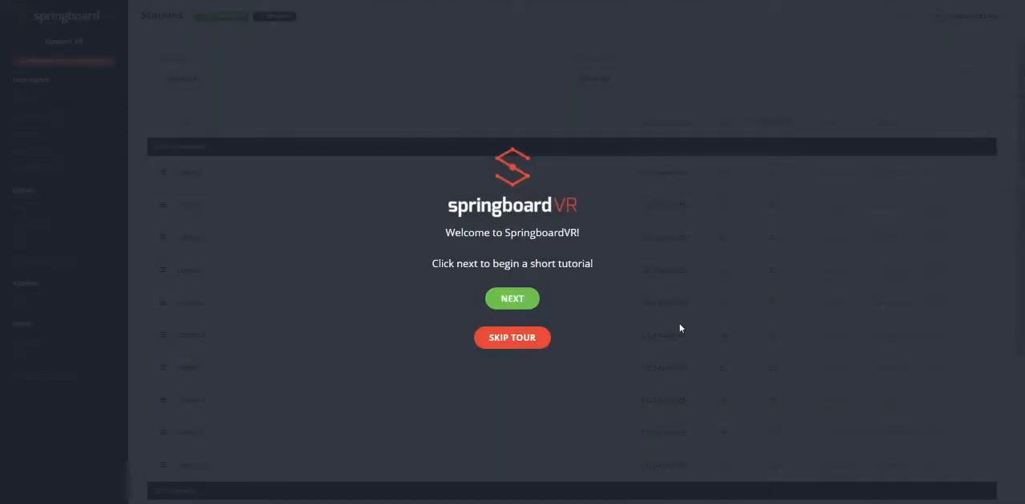
click(511, 337)
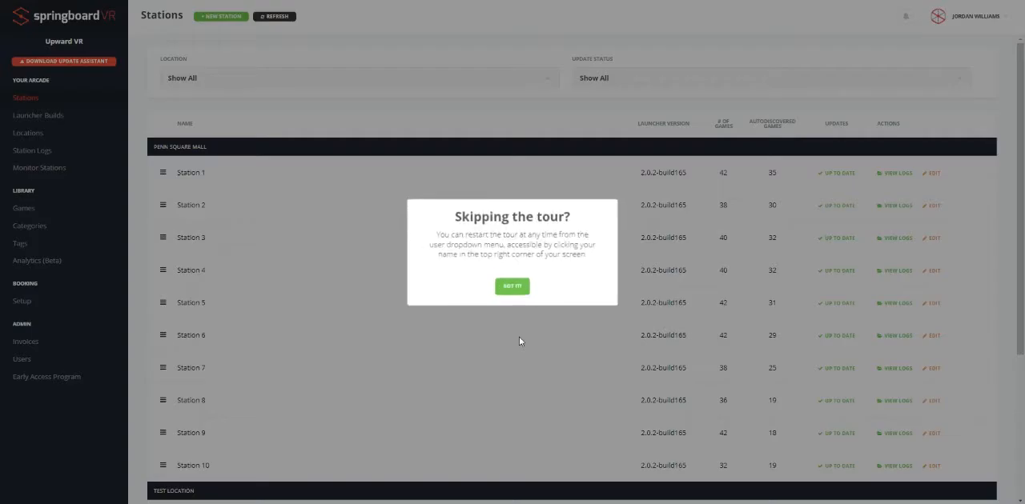
click(511, 285)
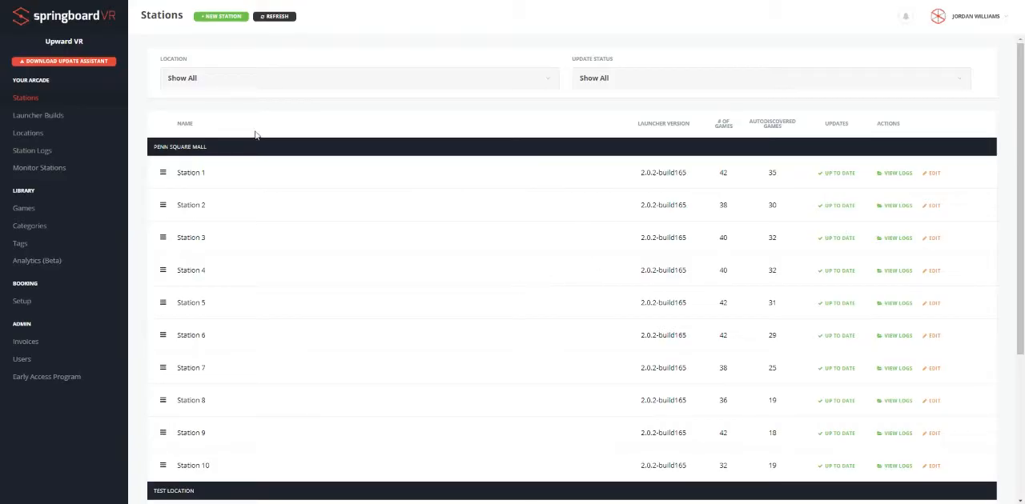
mouse_move(417, 176)
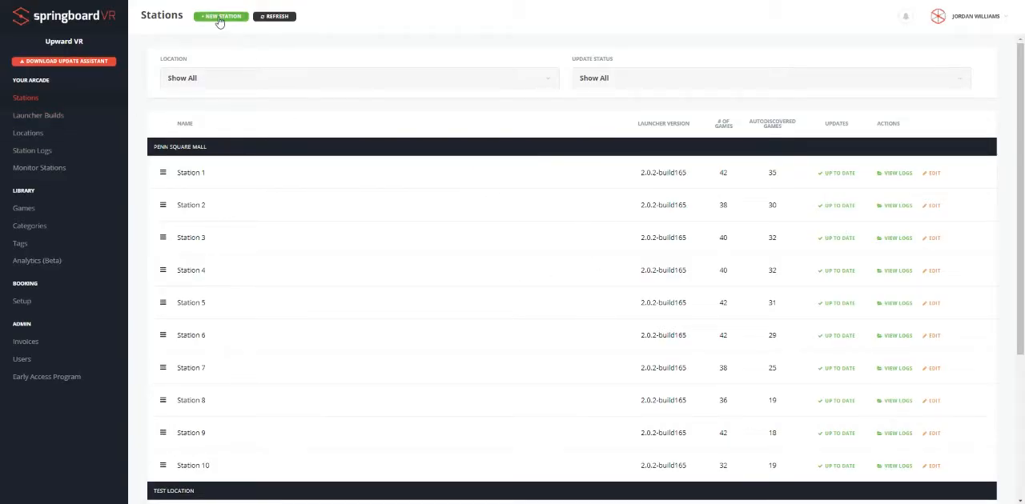
scroll(down, 3)
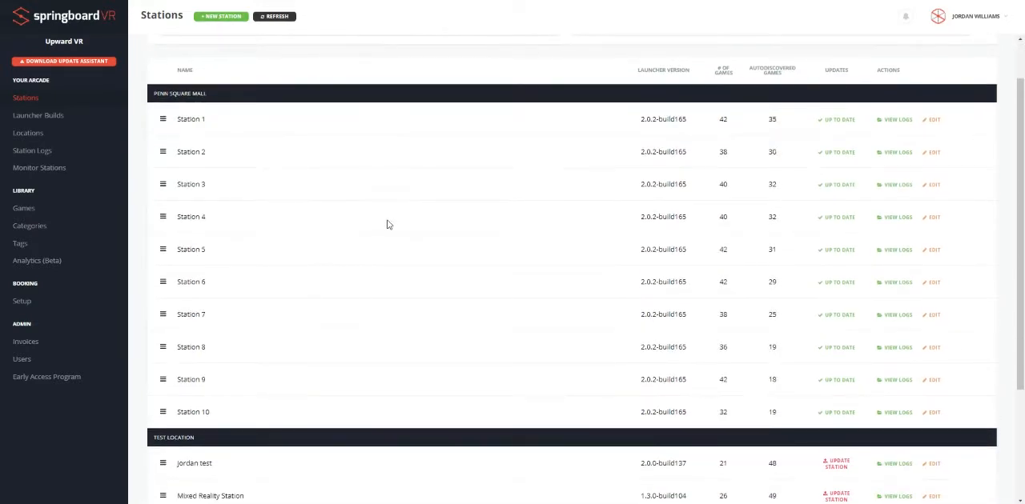
mouse_move(447, 160)
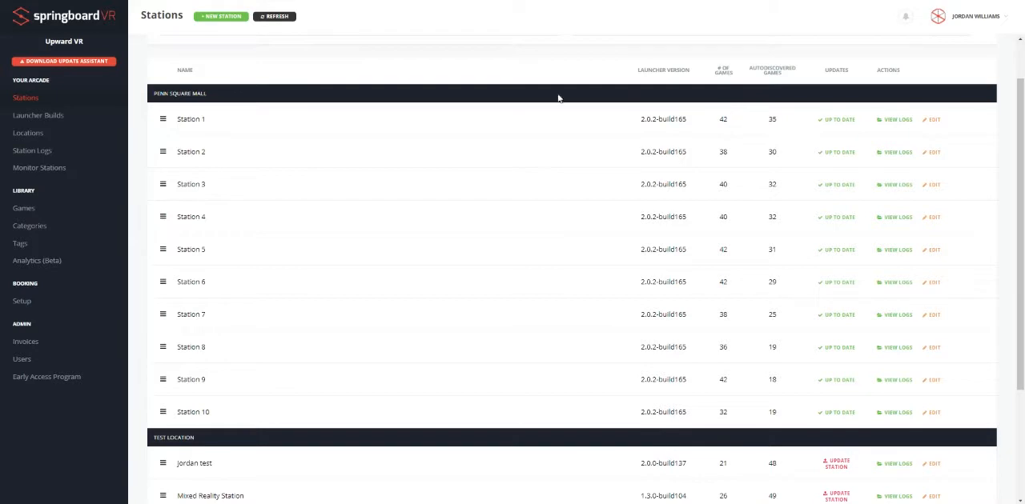
mouse_move(633, 124)
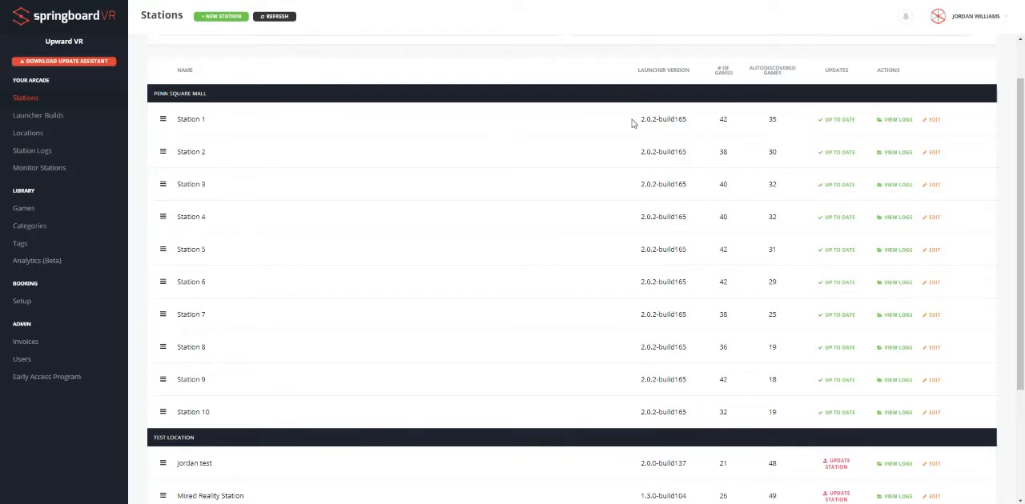
mouse_move(931, 119)
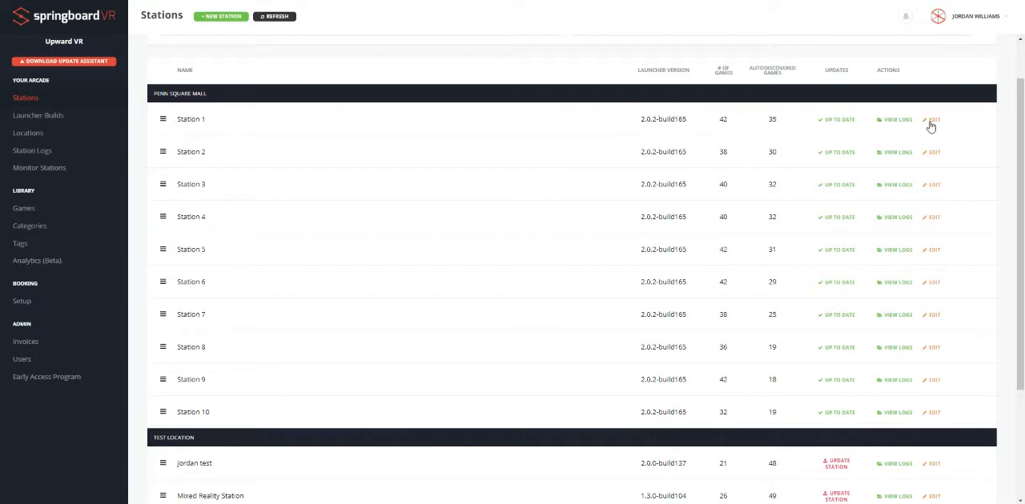
mouse_move(619, 119)
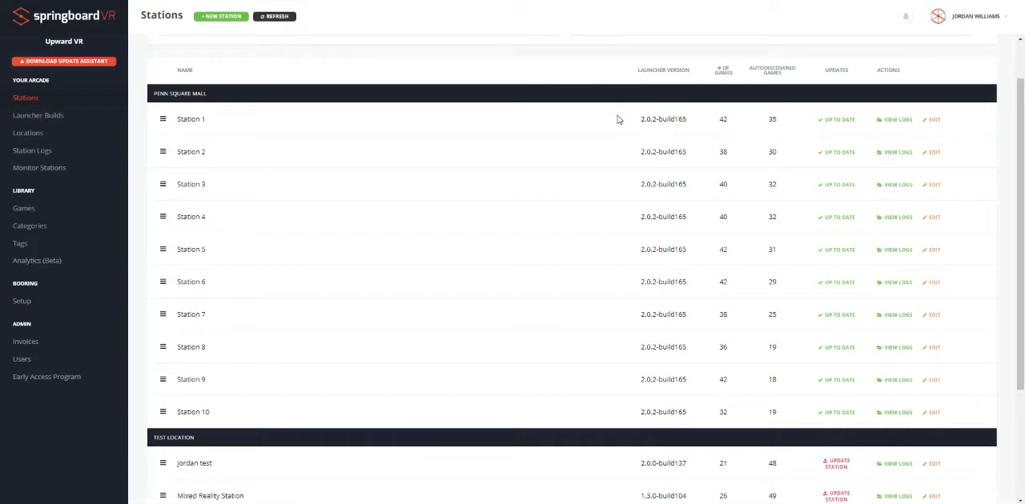
mouse_move(802, 129)
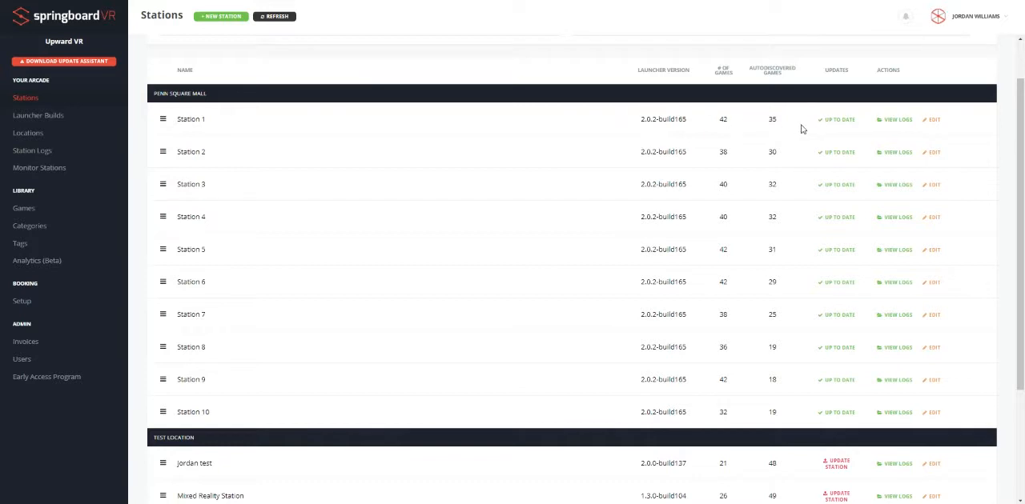
mouse_move(708, 234)
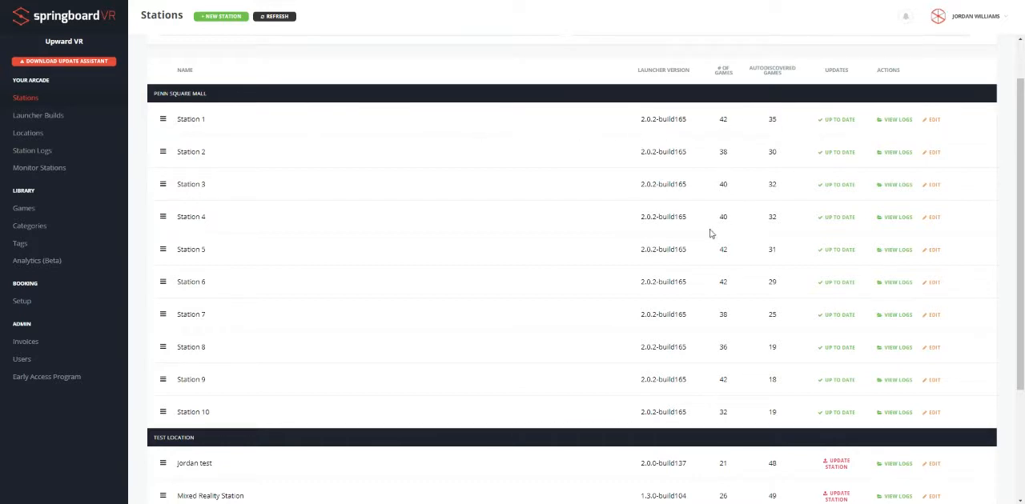
scroll(down, 3)
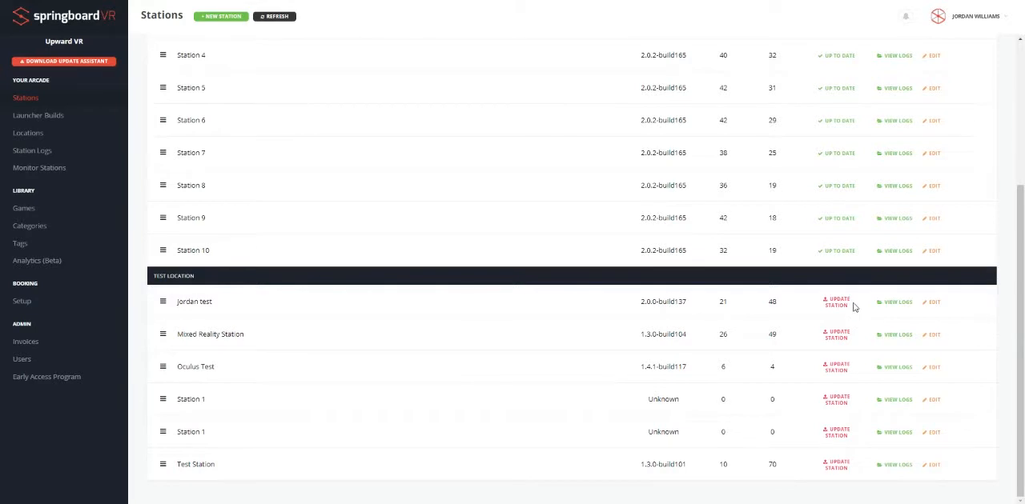
mouse_move(154, 278)
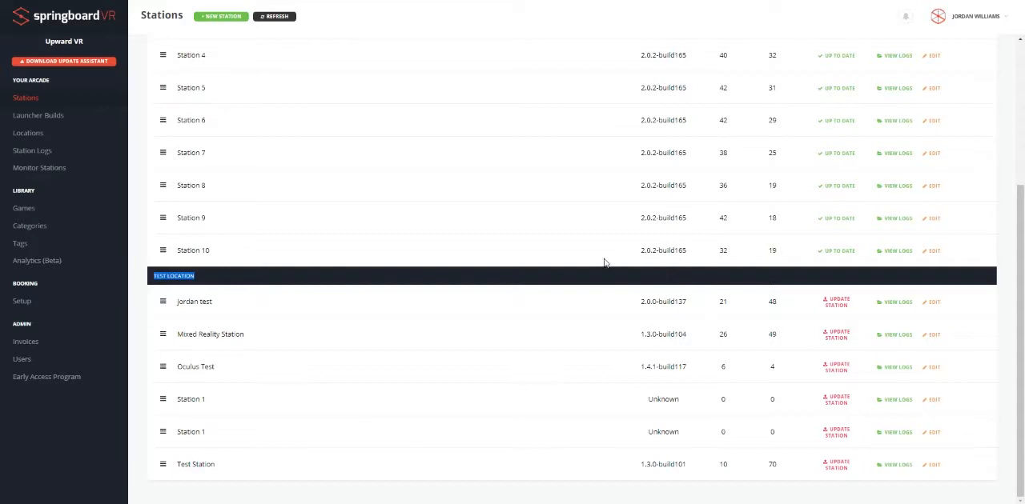
mouse_move(571, 297)
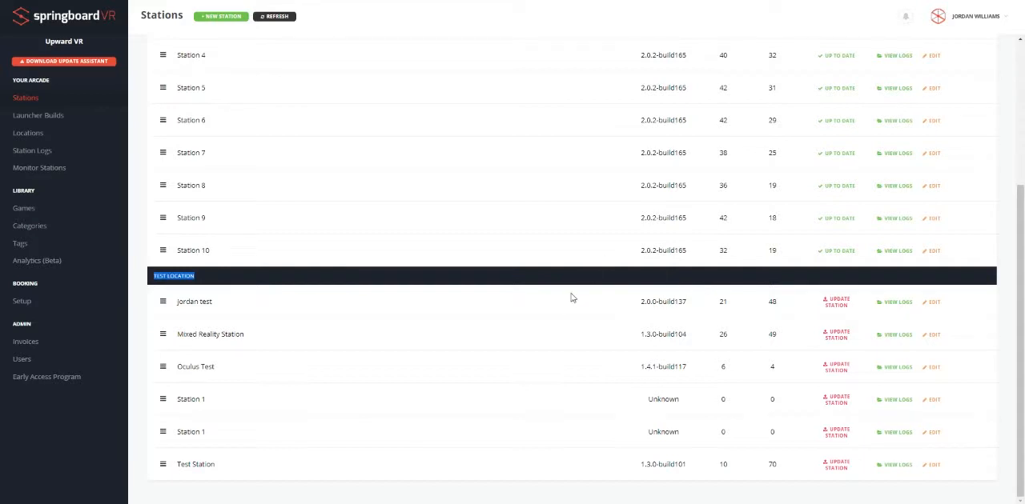
mouse_move(836, 306)
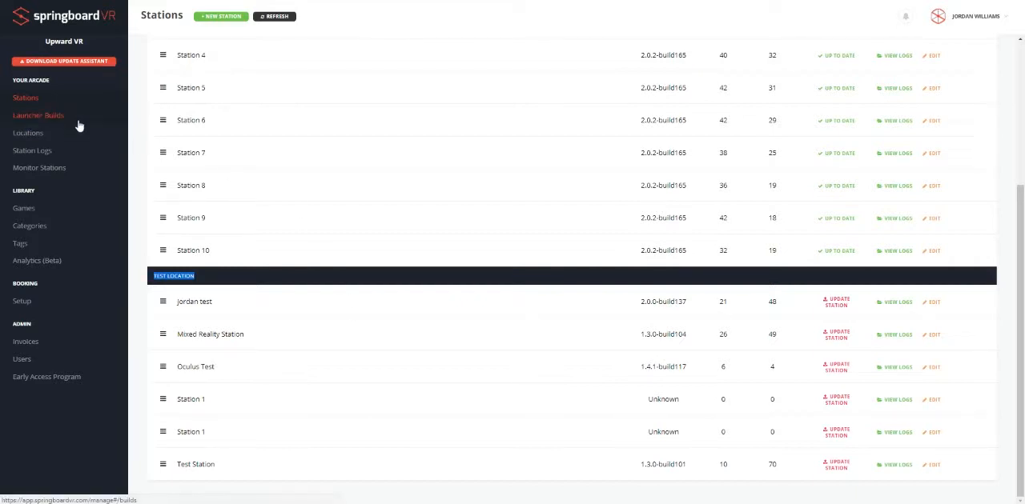
- Go to Launcher Builds and expand the Previous Builds list of older versions
click(38, 114)
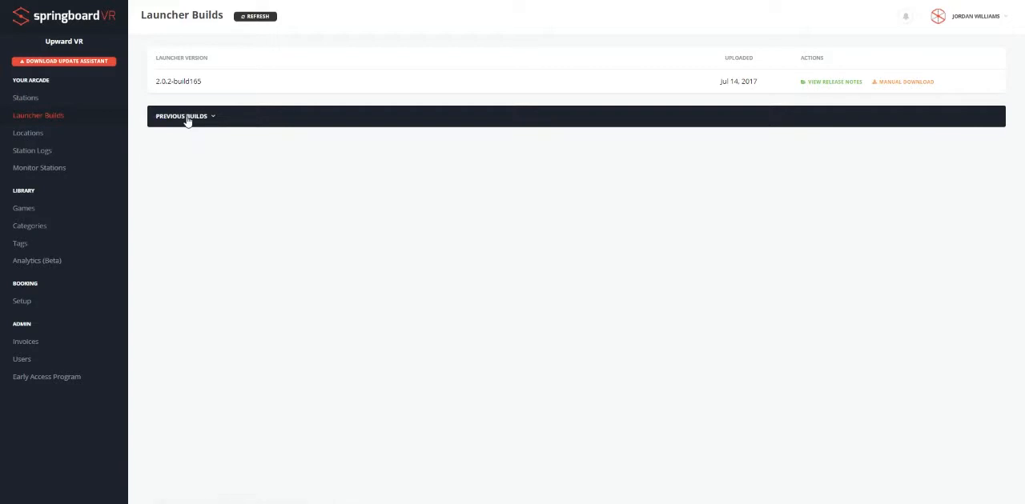
click(183, 116)
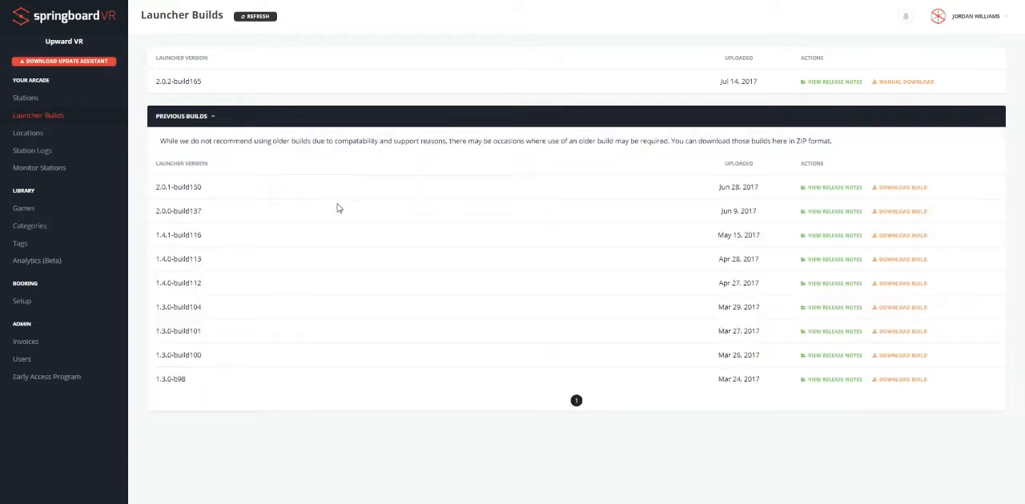
mouse_move(270, 200)
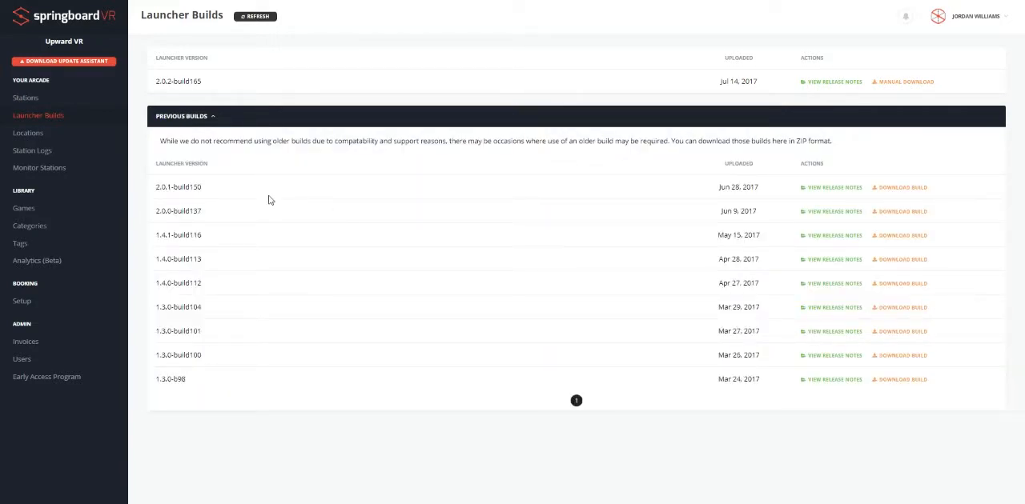
mouse_move(671, 137)
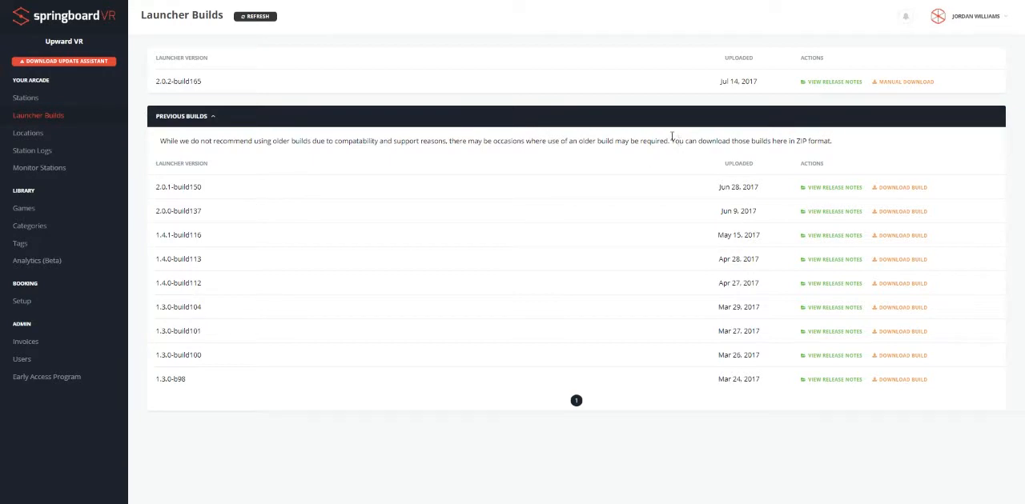
- Read the 2.0.2-build165 release notes, then open the Locations list
click(834, 80)
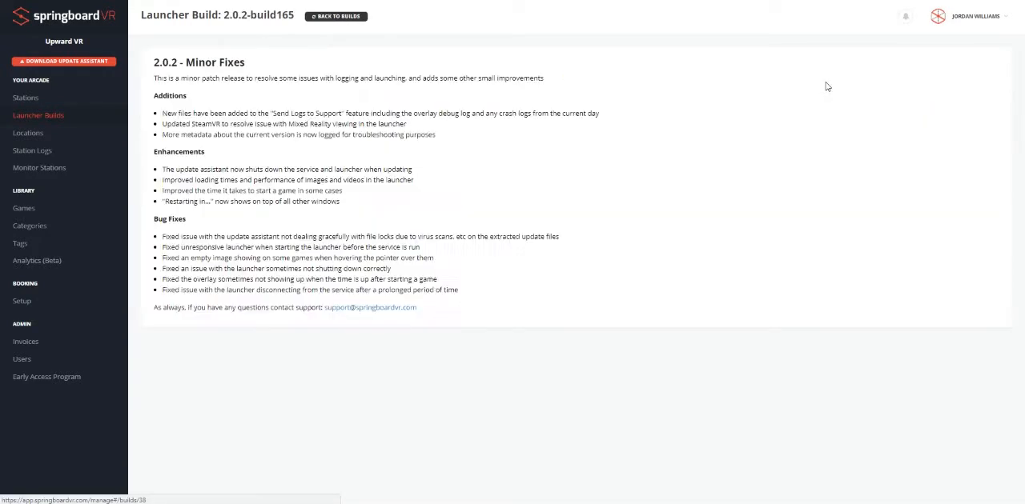
mouse_move(574, 238)
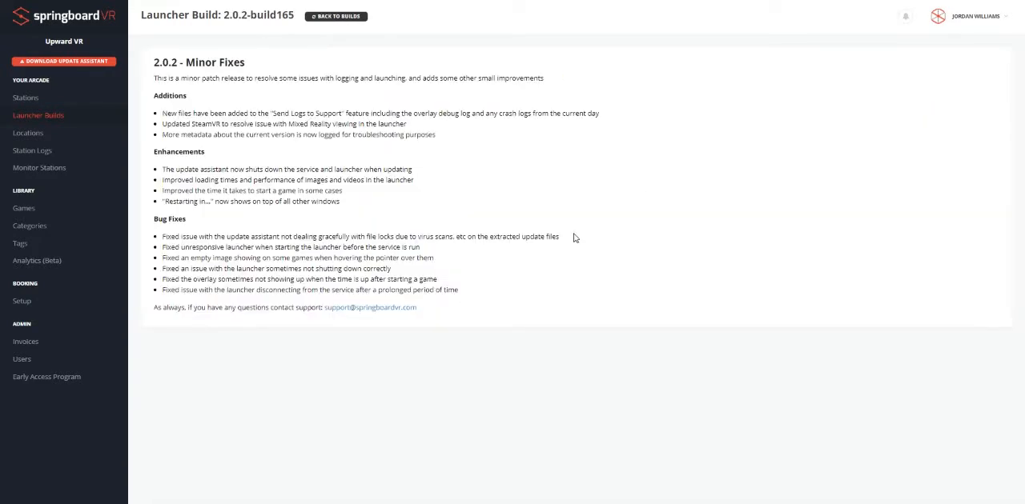
mouse_move(572, 247)
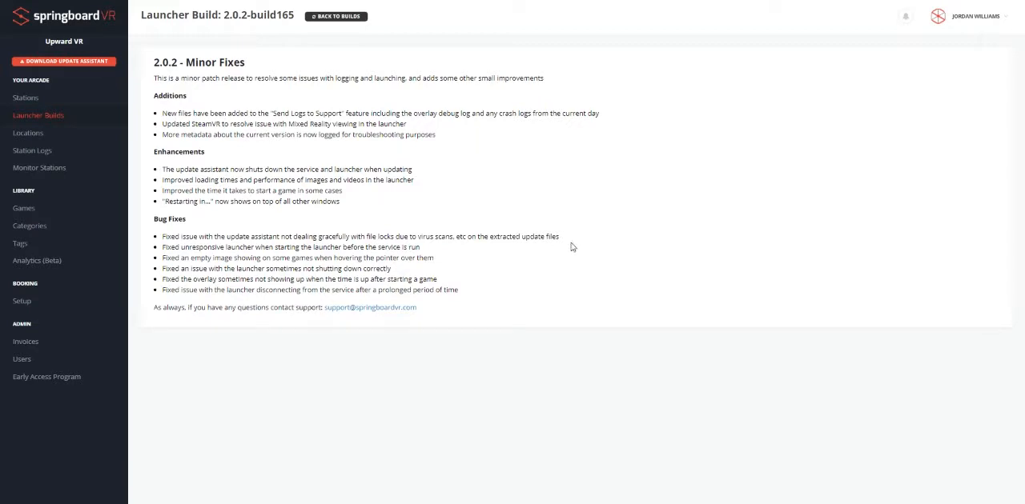
mouse_move(554, 286)
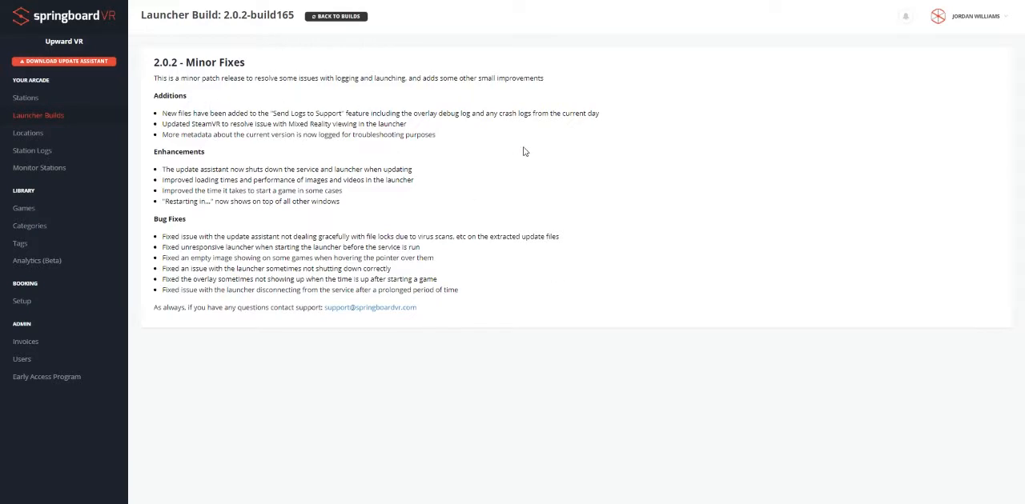
mouse_move(527, 159)
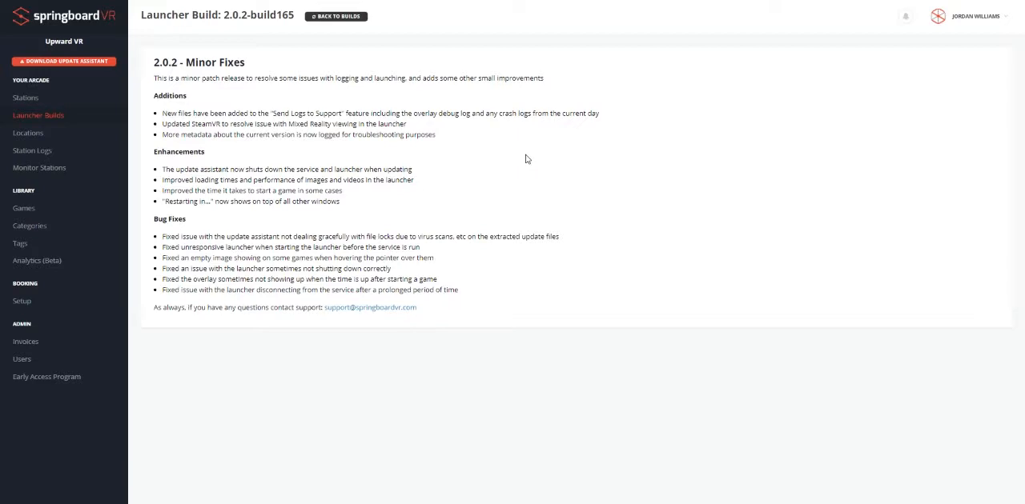
mouse_move(28, 132)
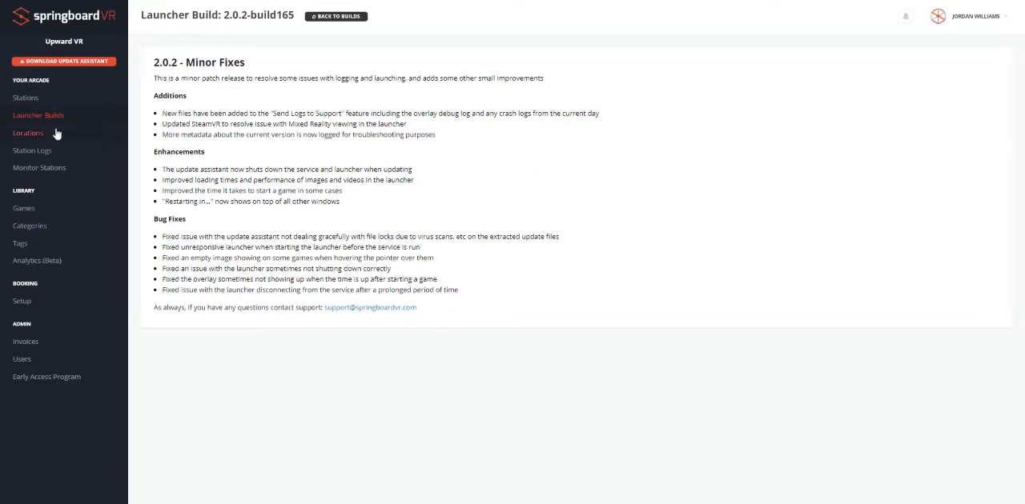
click(28, 132)
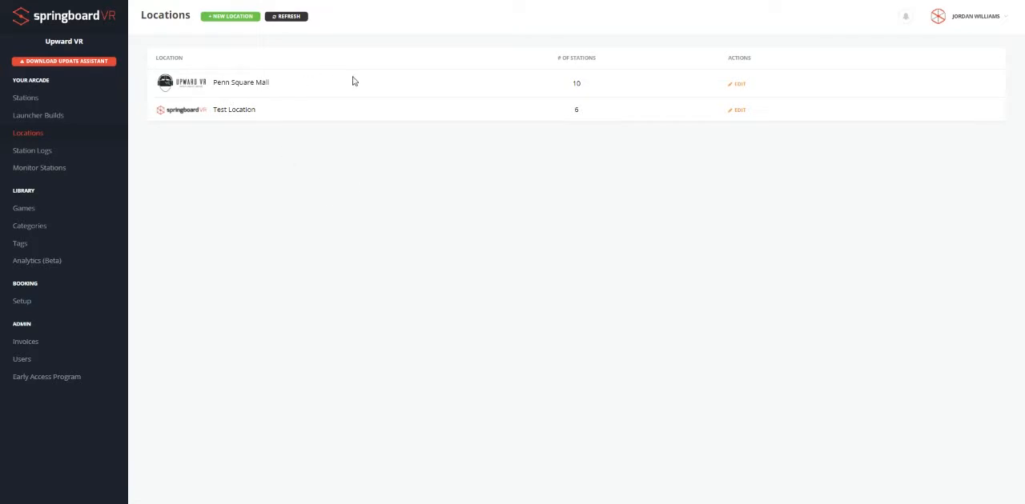
- Open Penn Square Mall's edit form showing its name and logo
click(738, 83)
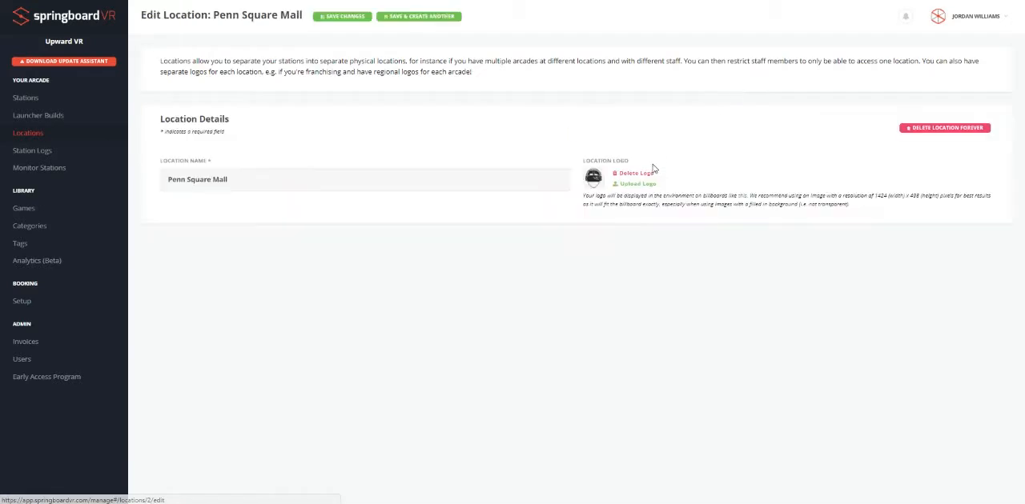
mouse_move(575, 277)
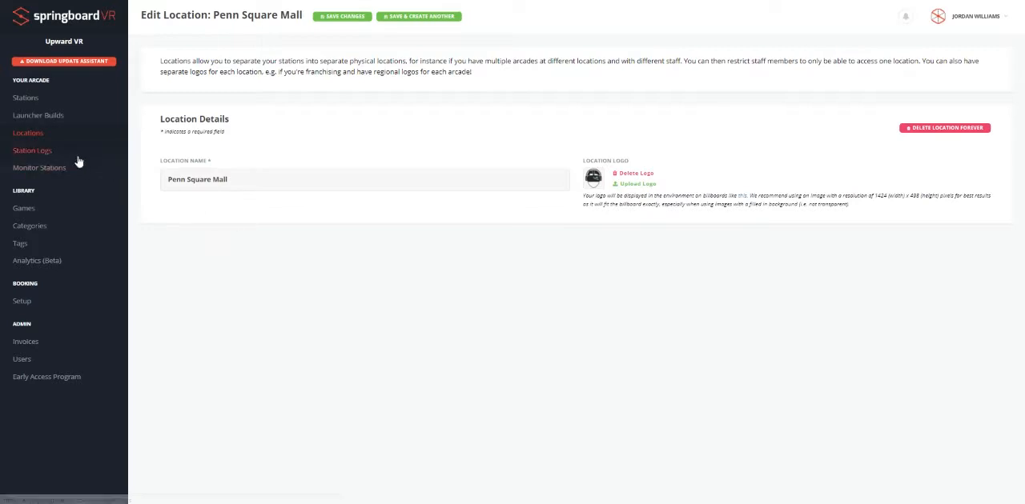
- Review the Station Logs error list, then open the Games library
click(32, 150)
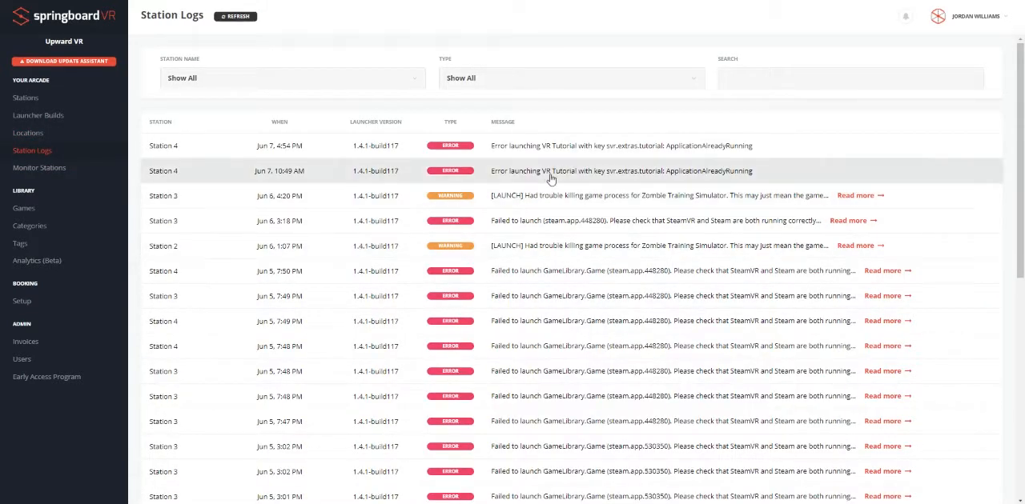
mouse_move(440, 124)
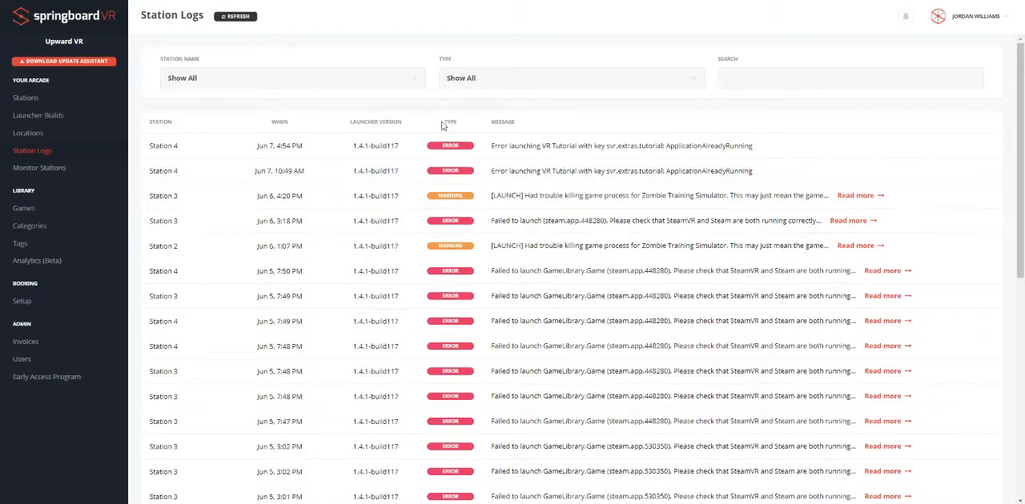
mouse_move(402, 97)
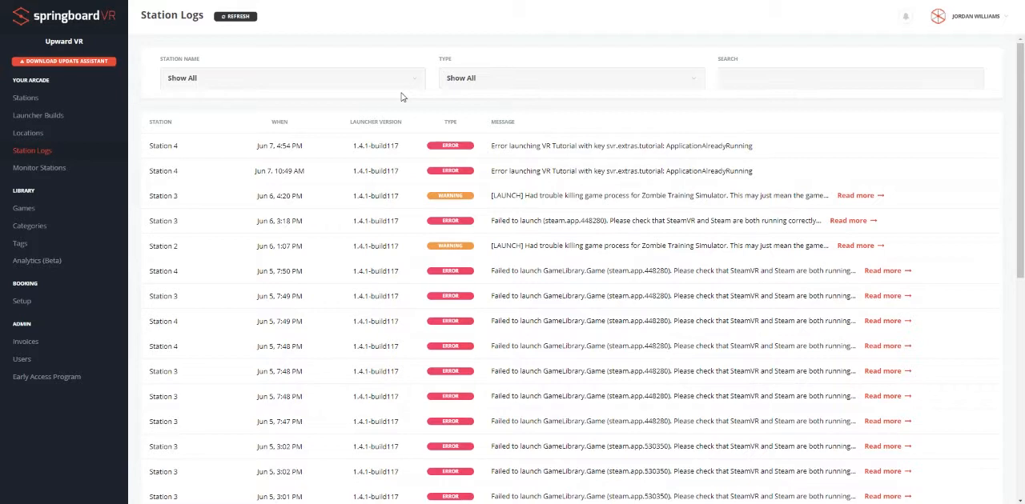
mouse_move(152, 171)
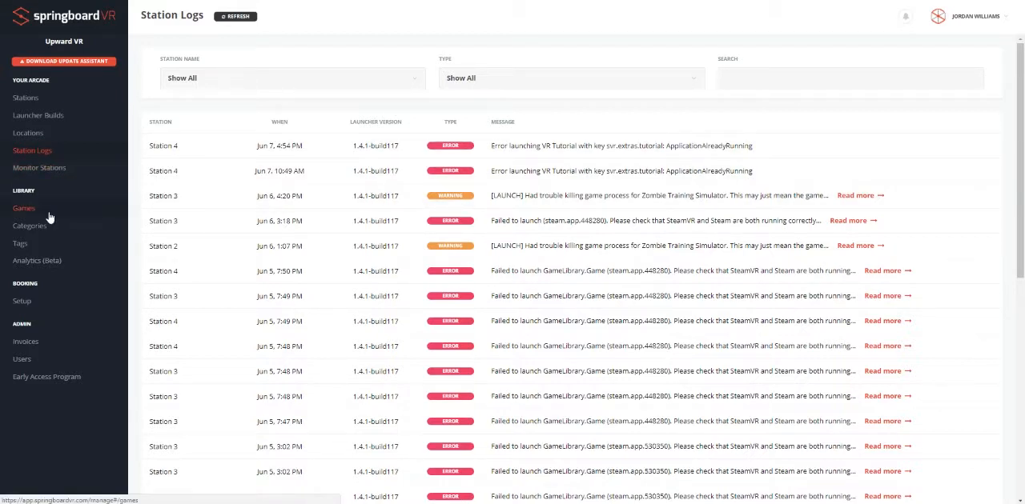
click(23, 208)
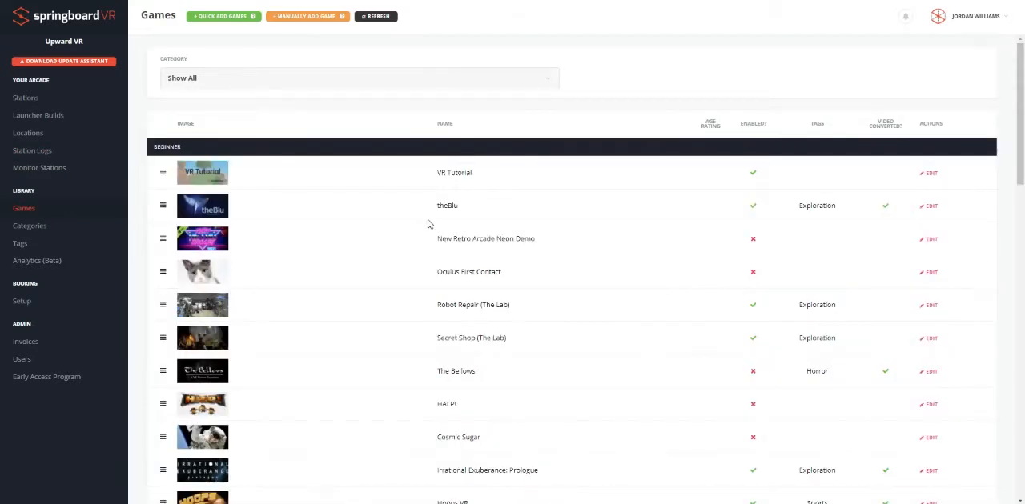
mouse_move(405, 211)
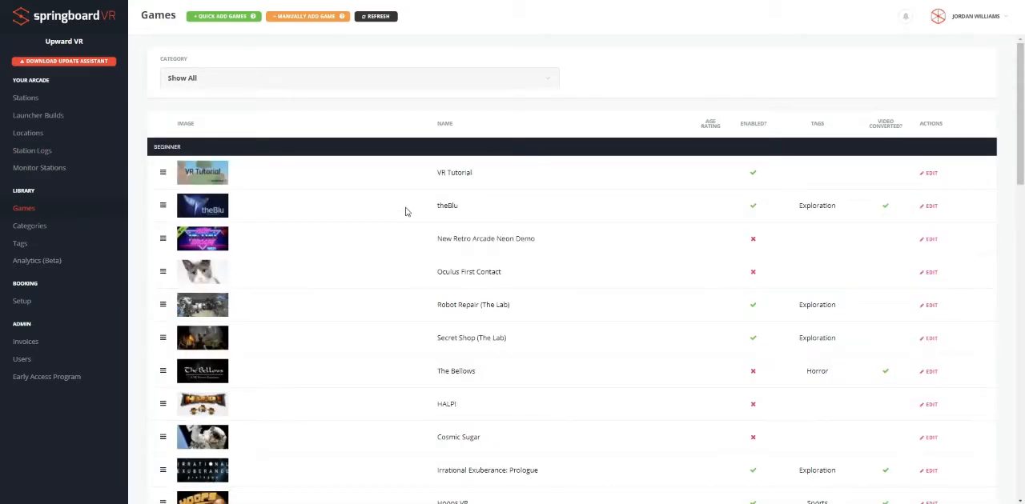
mouse_move(297, 78)
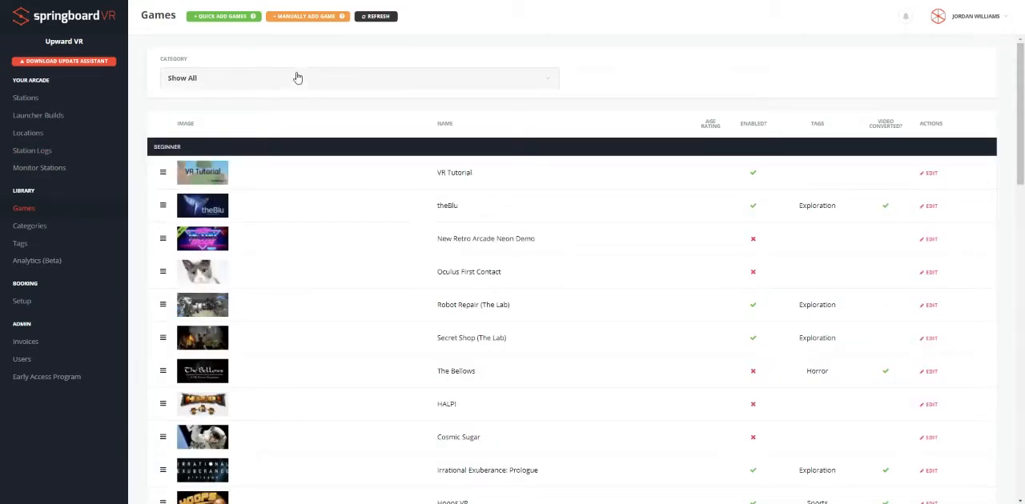
click(223, 15)
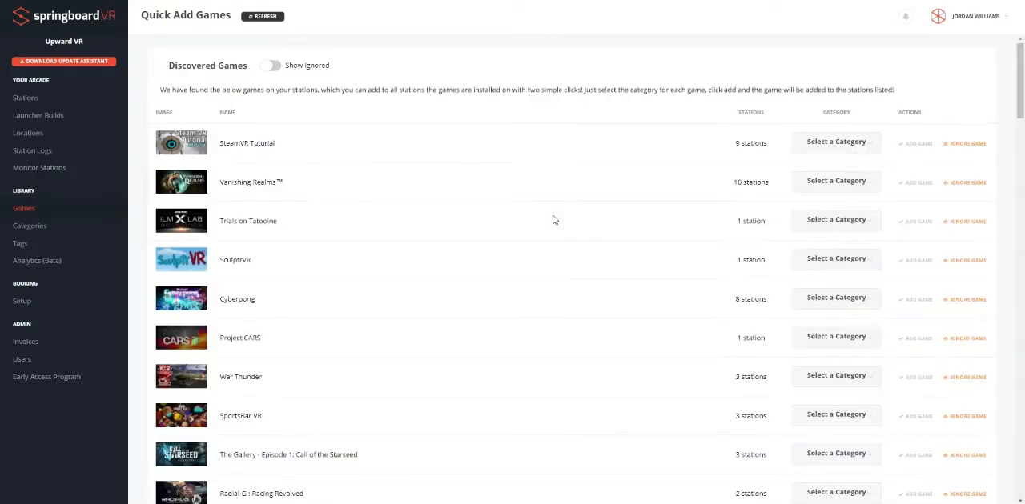
scroll(down, 3)
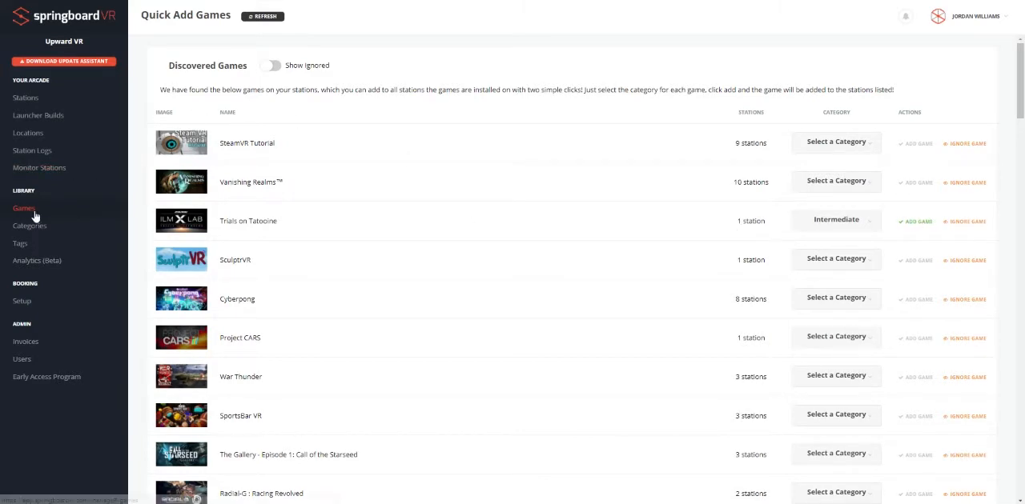
click(23, 208)
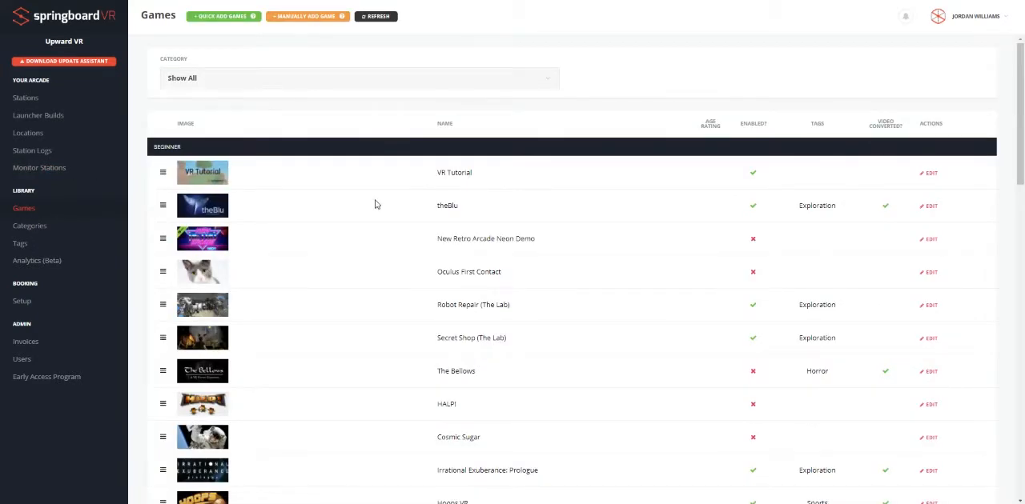
scroll(down, 3)
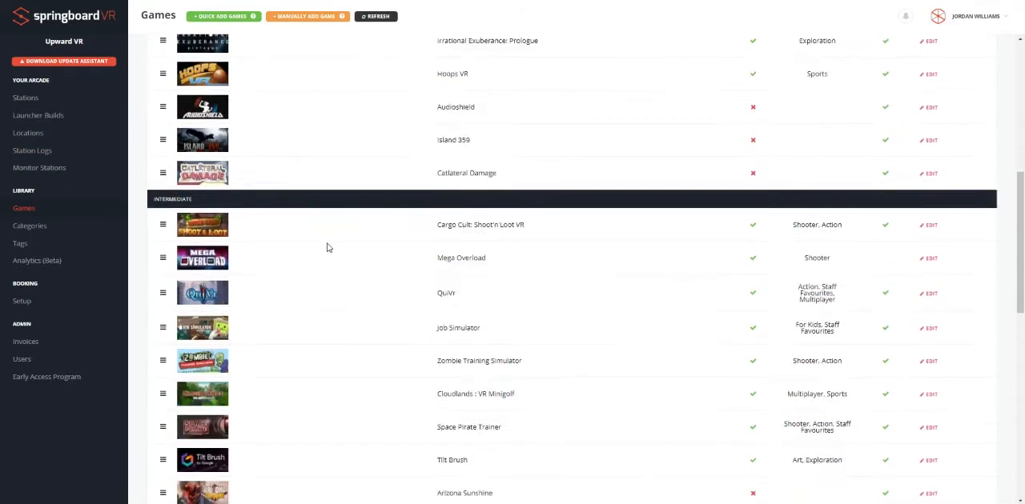
scroll(down, 3)
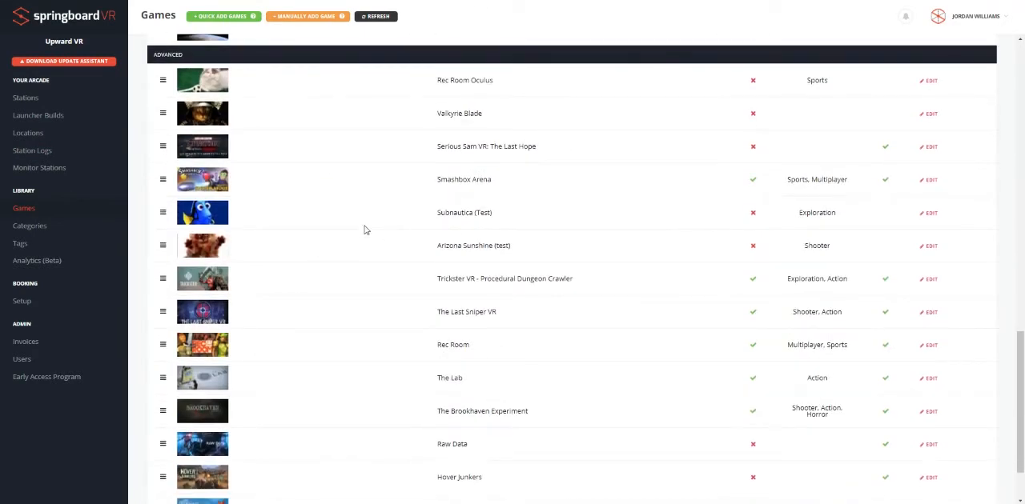
- Open Smashbox Arena and scroll to its Edit Game Details form
click(928, 278)
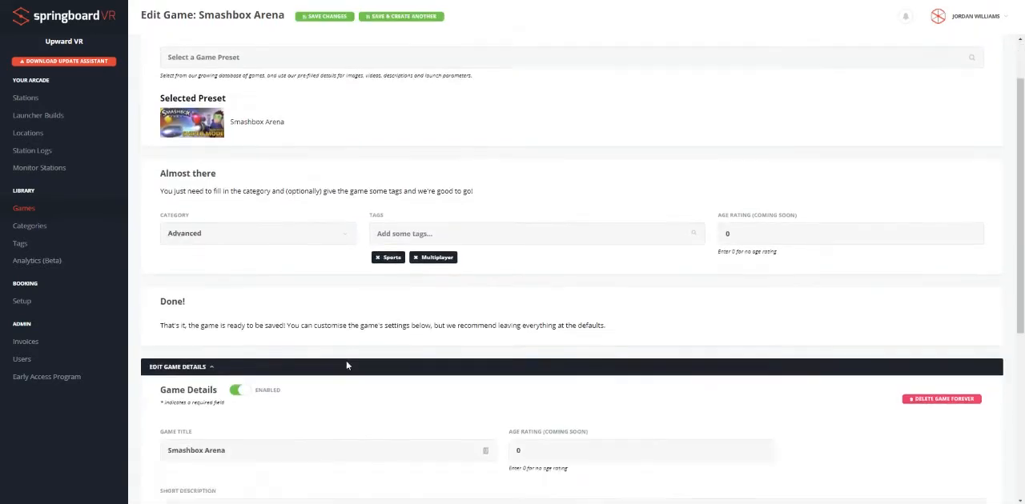
scroll(down, 3)
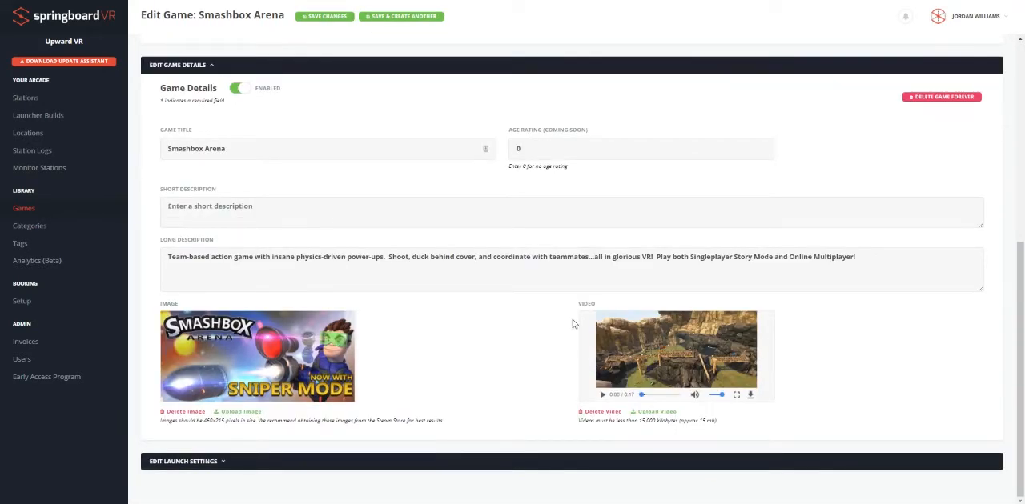
mouse_move(497, 321)
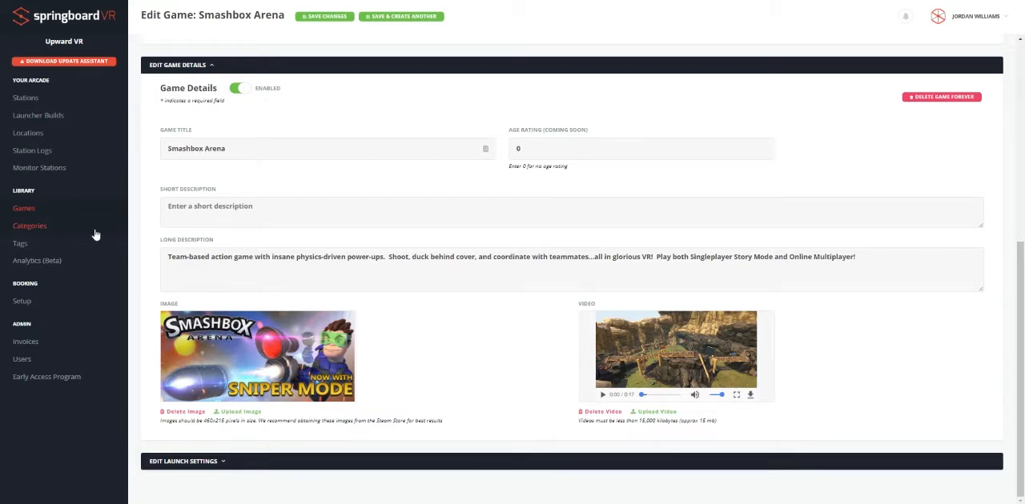
- Show the Categories page: Beginner 14, Intermediate 11, Advanced 15 games
click(29, 225)
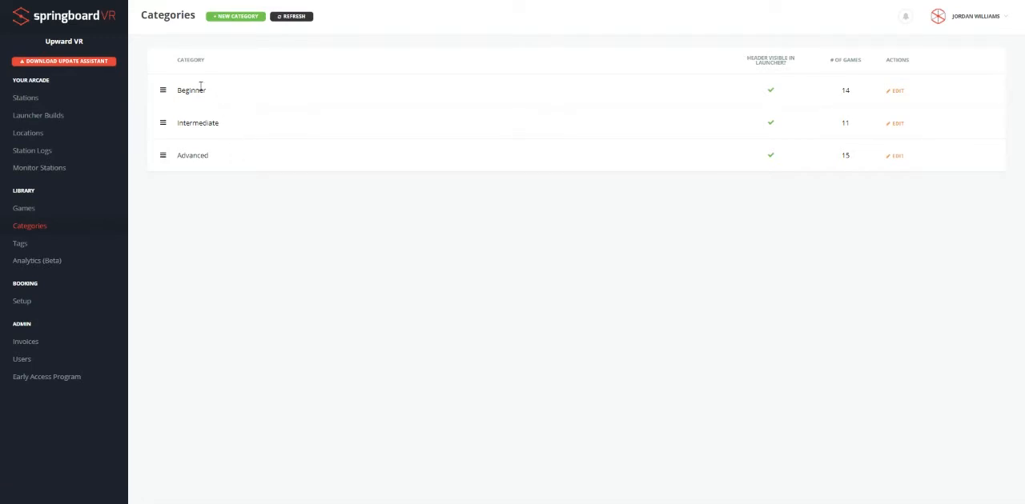
mouse_move(238, 122)
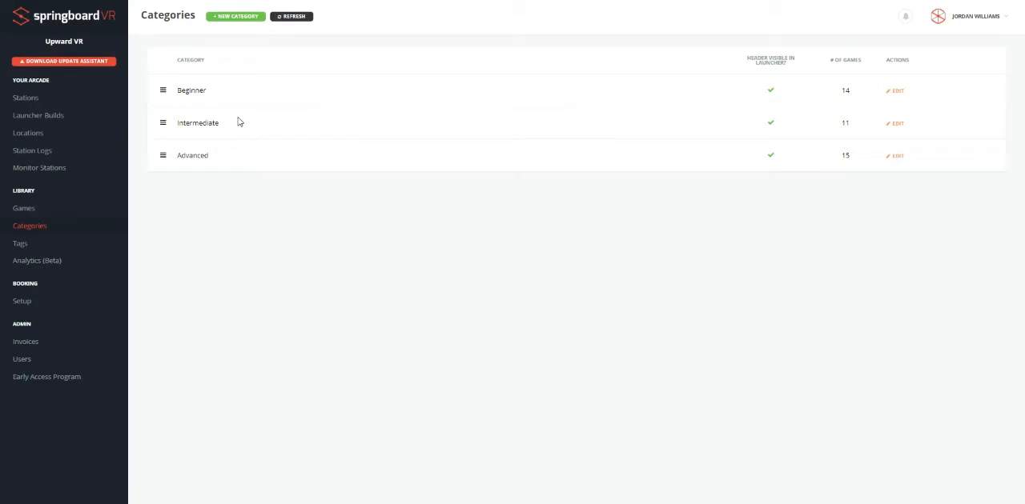
mouse_move(218, 94)
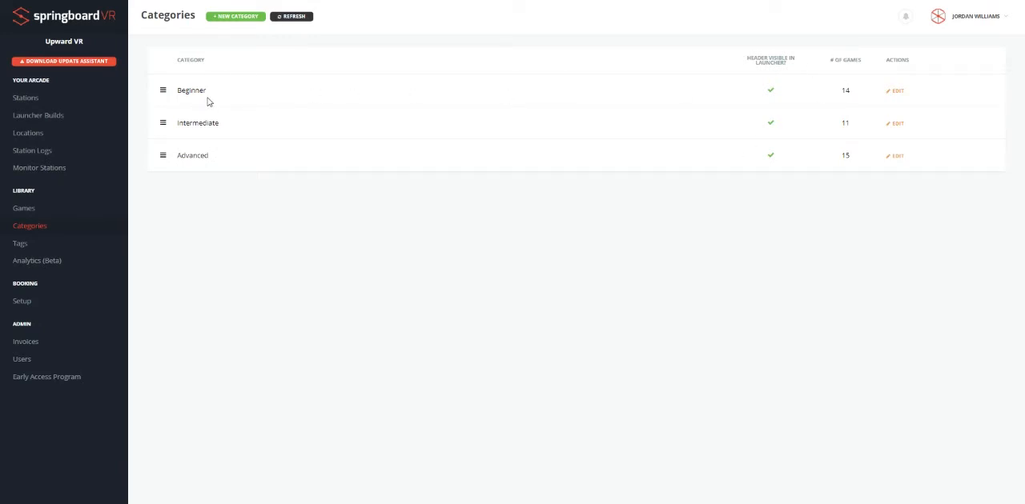
mouse_move(69, 259)
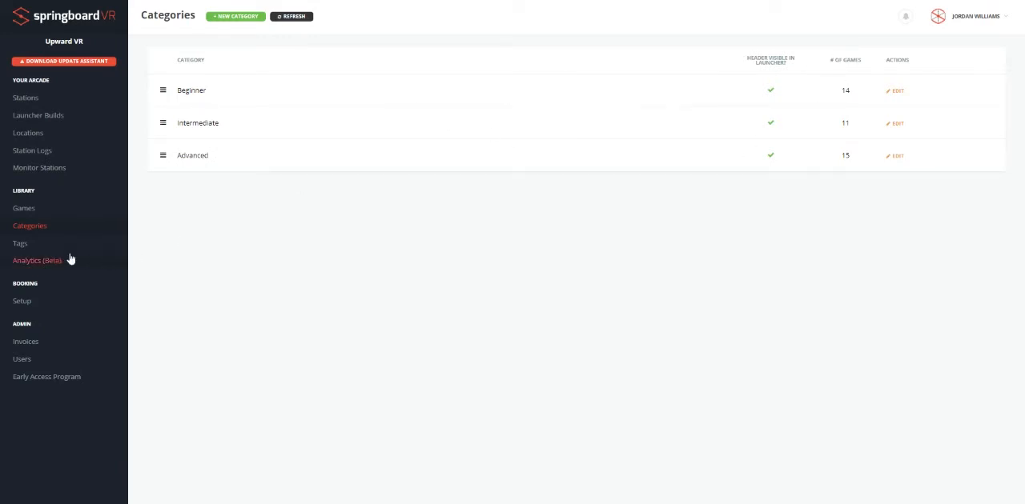
- Show the Tags page listing Shooter, Action and Exploration with game counts
click(19, 243)
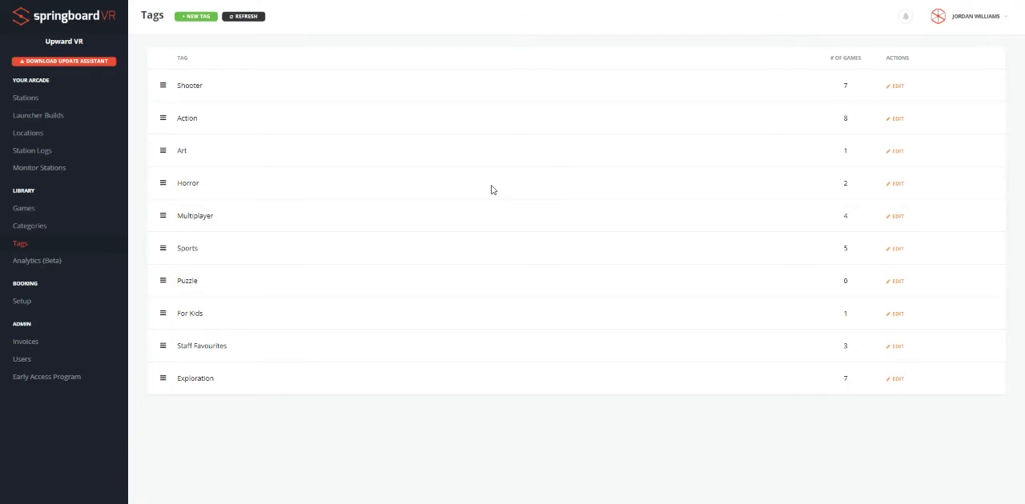
mouse_move(496, 152)
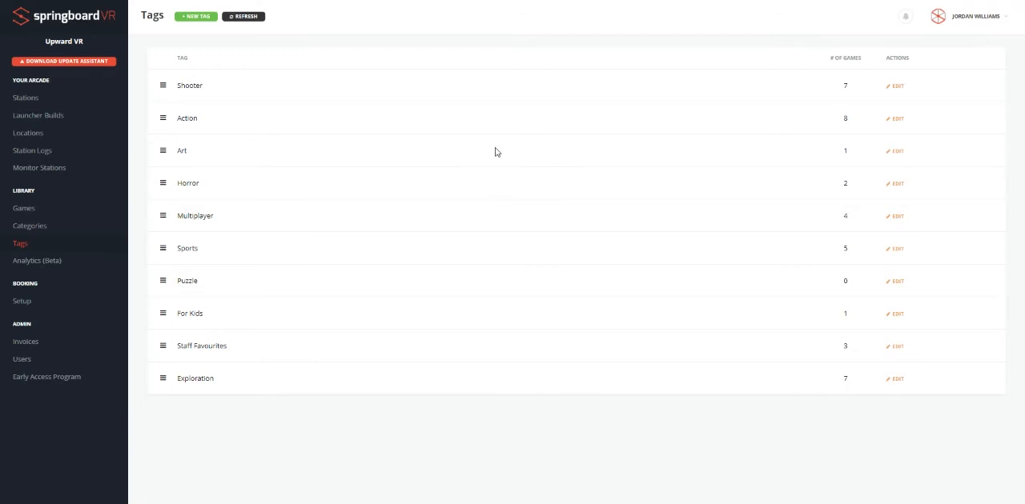
- Open Analytics (Beta) and chart Total Playtime per Game as a pie chart
click(37, 260)
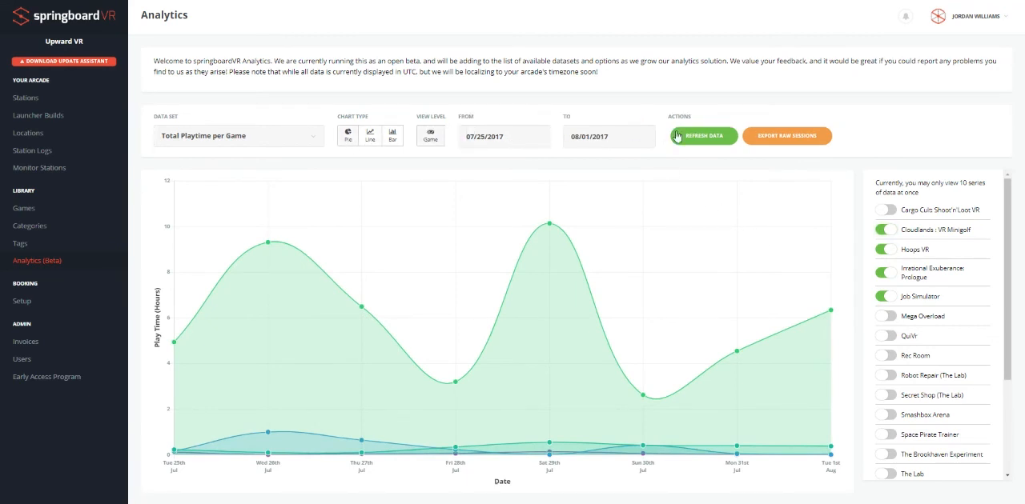
click(347, 134)
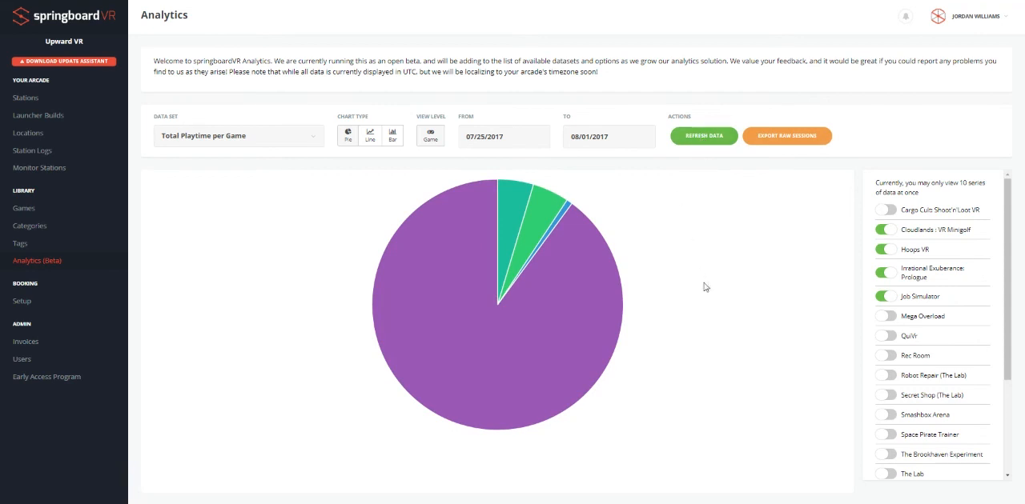
mouse_move(570, 339)
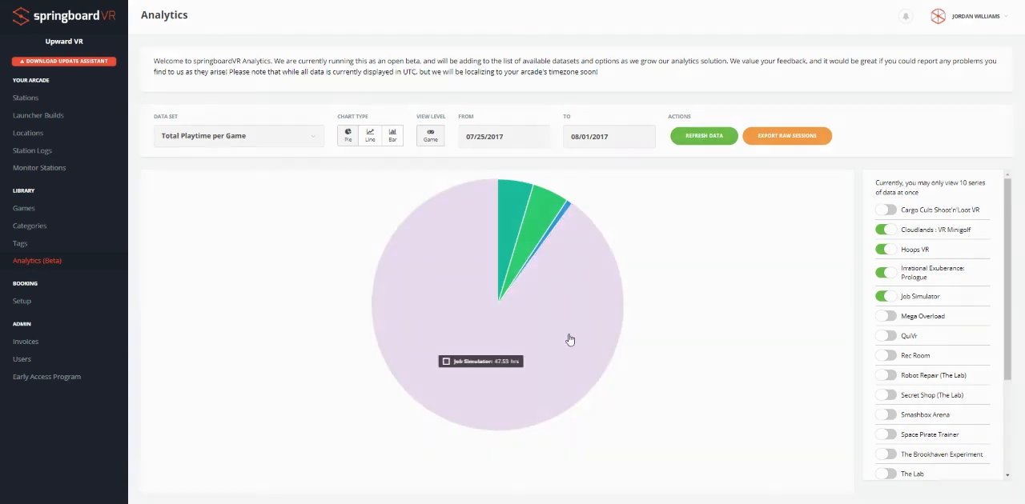